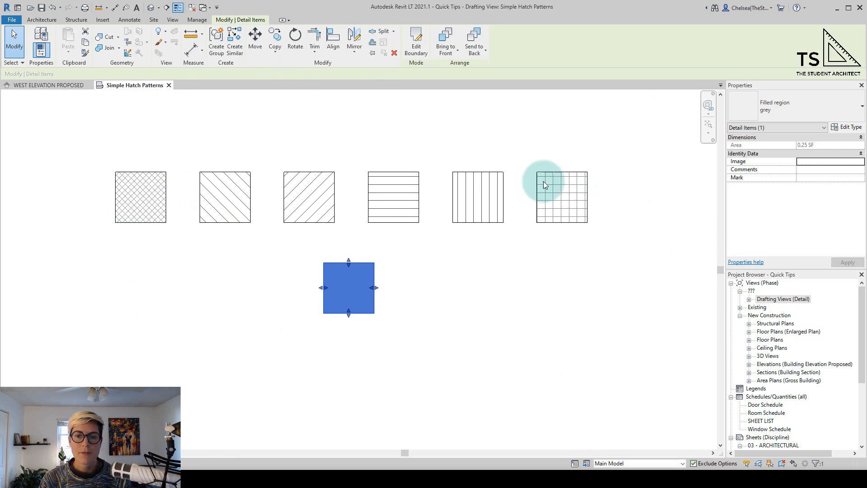
mouse_move(466, 336)
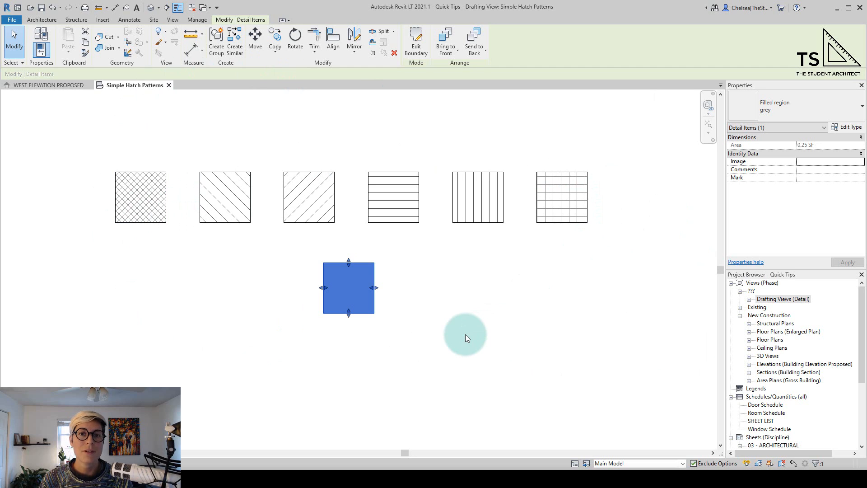
mouse_move(365, 318)
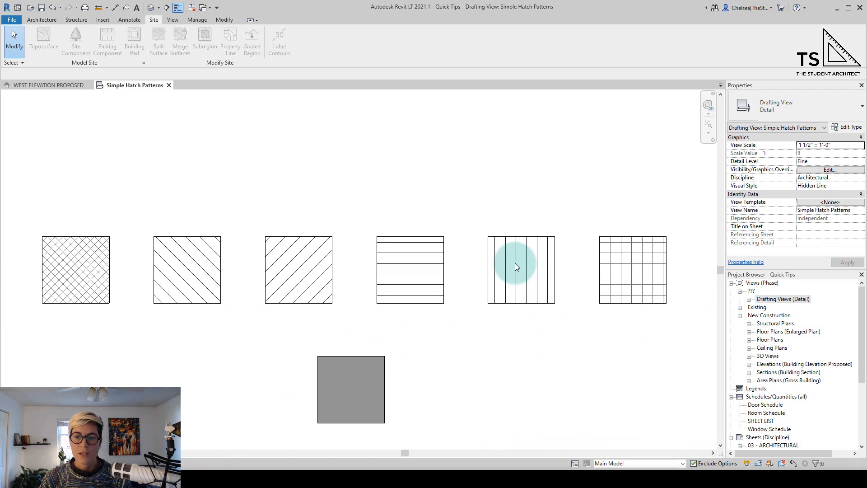
mouse_move(354, 323)
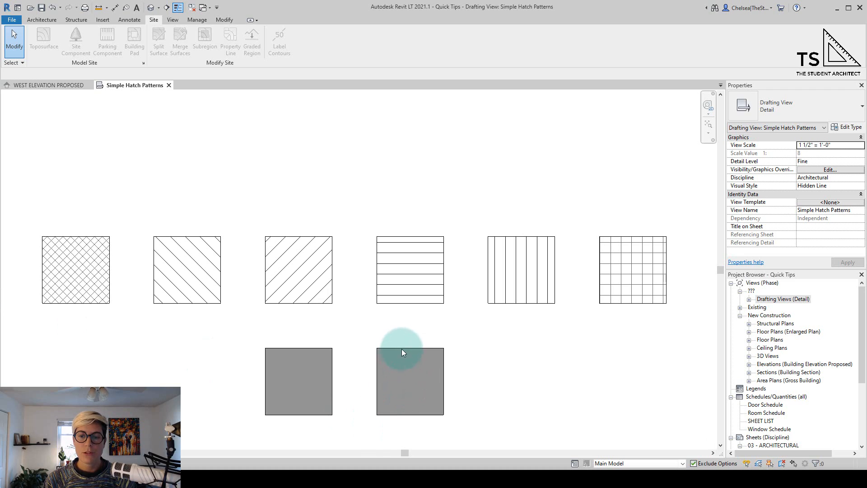
Step: Select the copied grey filled region and open its type properties
left_click(410, 381)
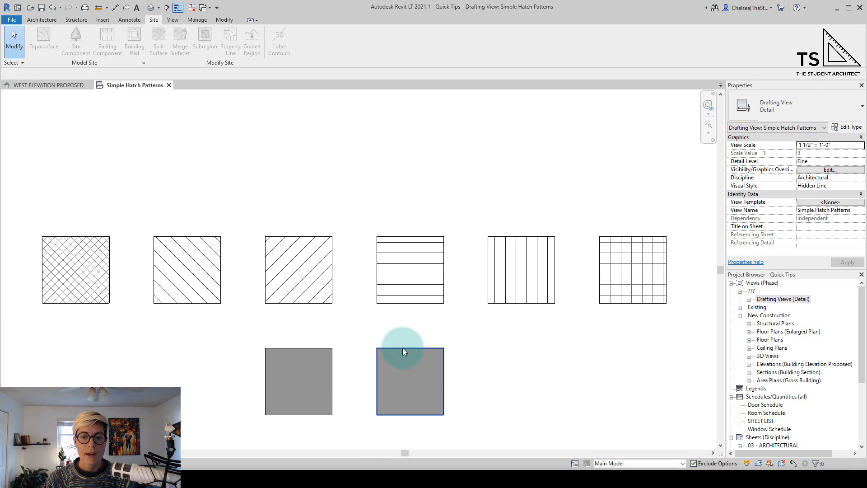
left_click(409, 380)
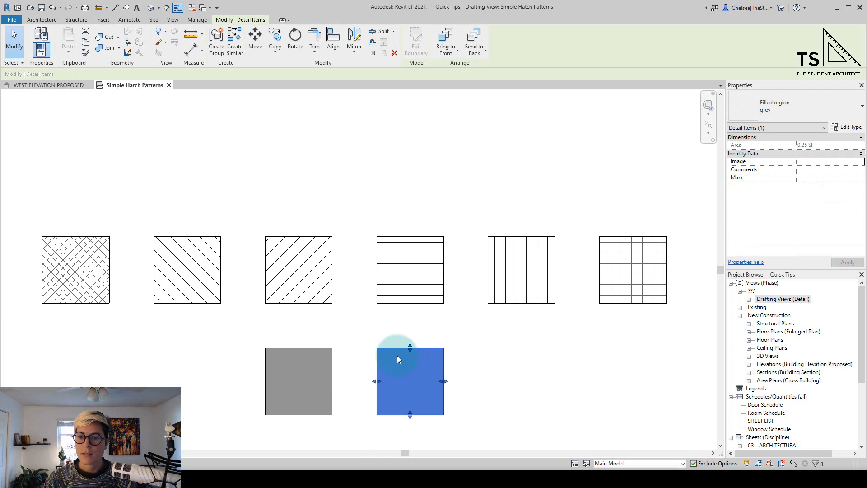
mouse_move(445, 383)
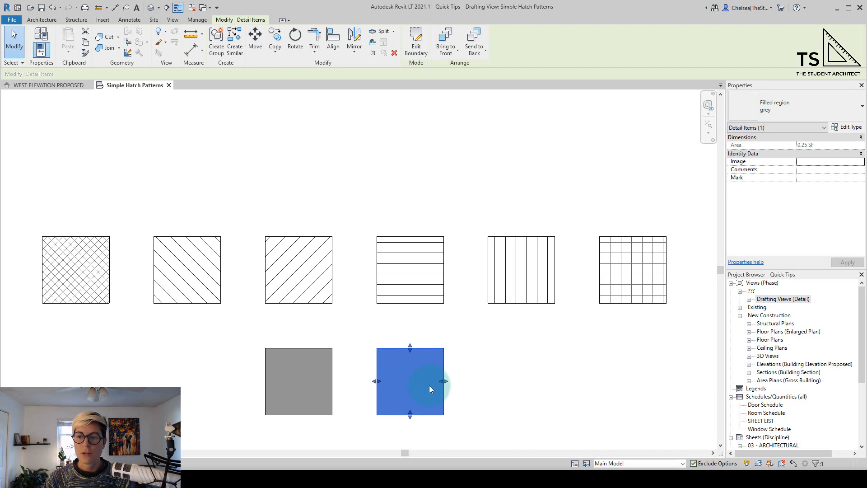
mouse_move(578, 293)
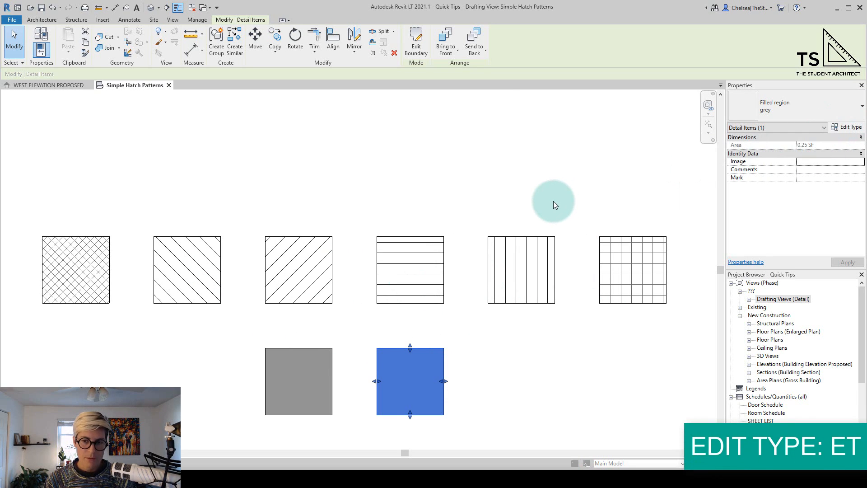
left_click(850, 127)
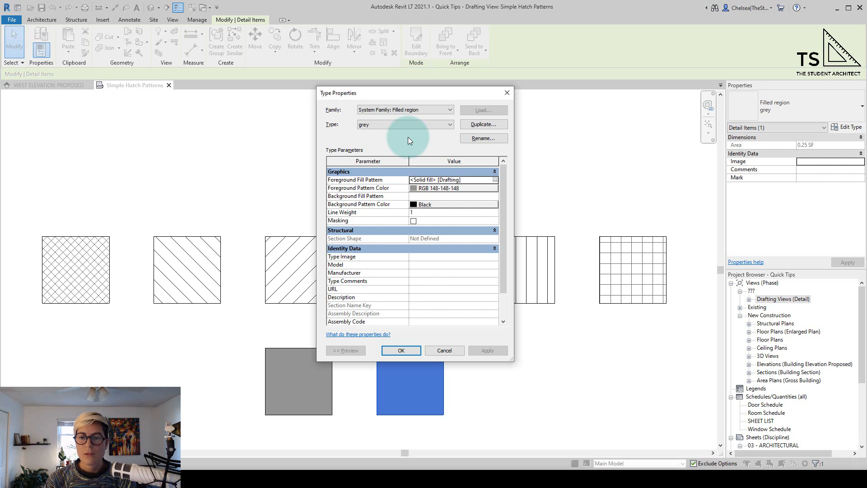
Step: Duplicate the grey filled region type as '6" x 12" Tile Stacked'
left_click(483, 124)
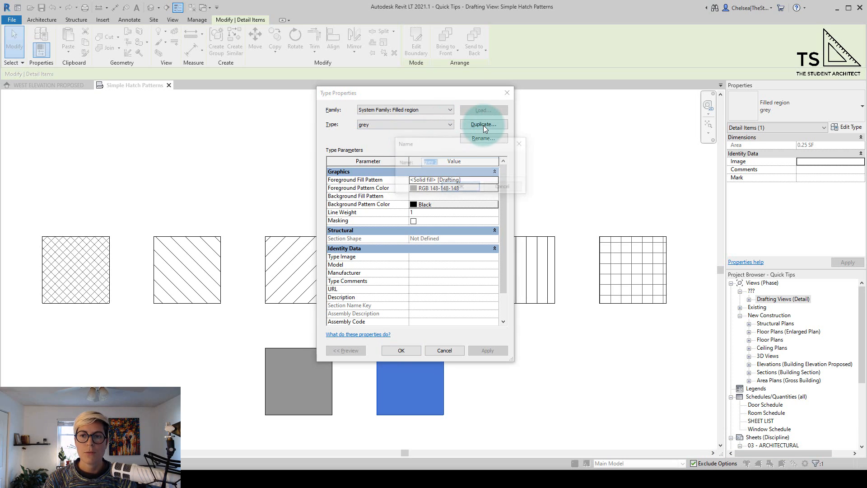
type("6\" x 12")
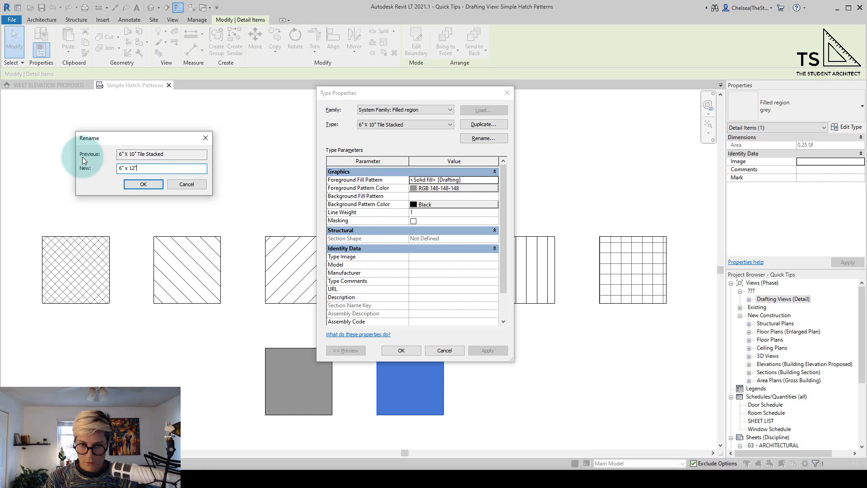
type("Tile Stacked")
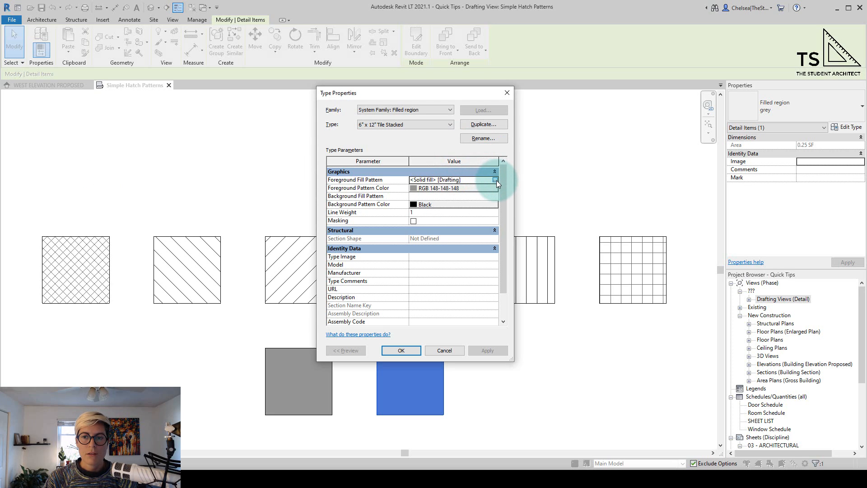
Step: Browse foreground fill patterns, compare Model and Drafting lists, and begin a new drafting pattern
left_click(495, 180)
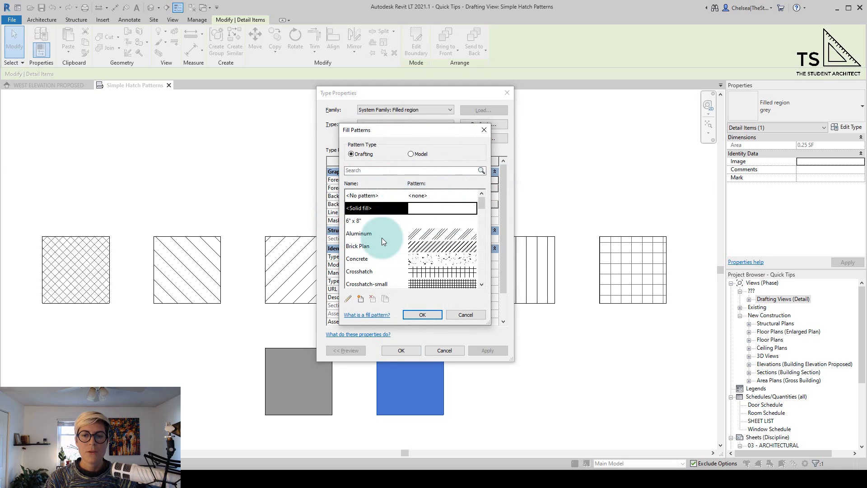
scroll("down", 3)
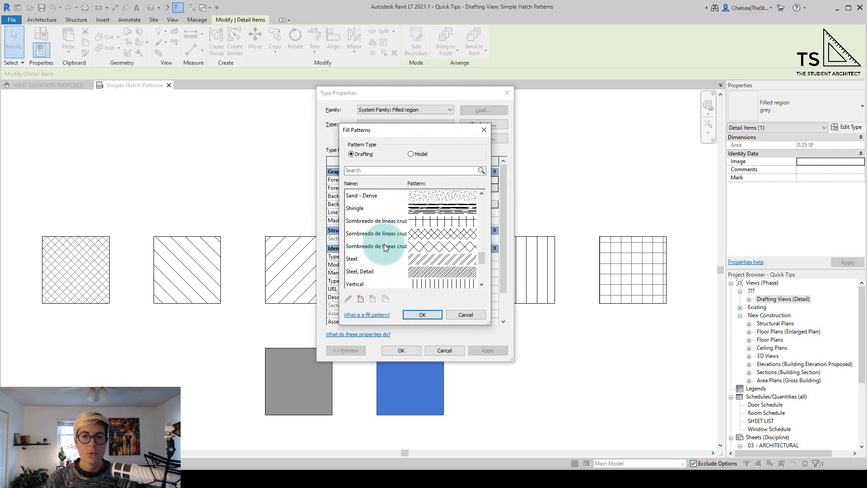
left_click(410, 153)
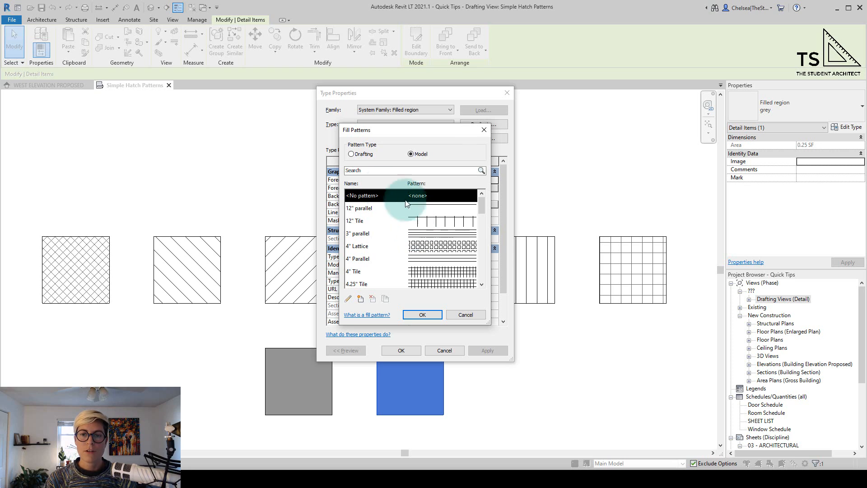
left_click(352, 153)
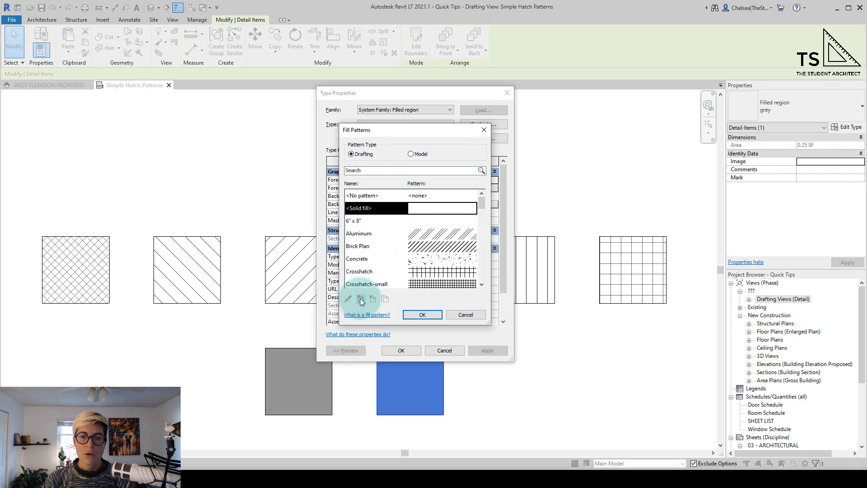
left_click(360, 299)
type("6\" x 10\" Stacked")
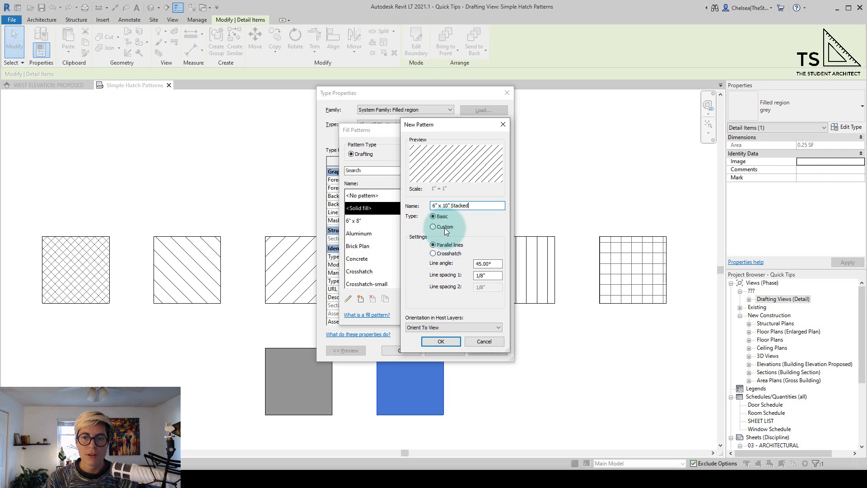
Step: Name the basic pattern '6" x 12" Stacked': crosshatch at 0°, spacings 6" and 12"
left_click(434, 226)
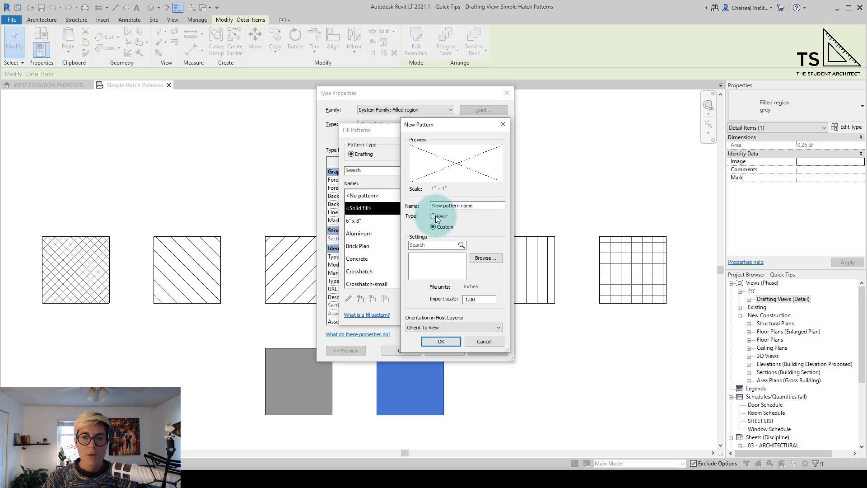
left_click(432, 216)
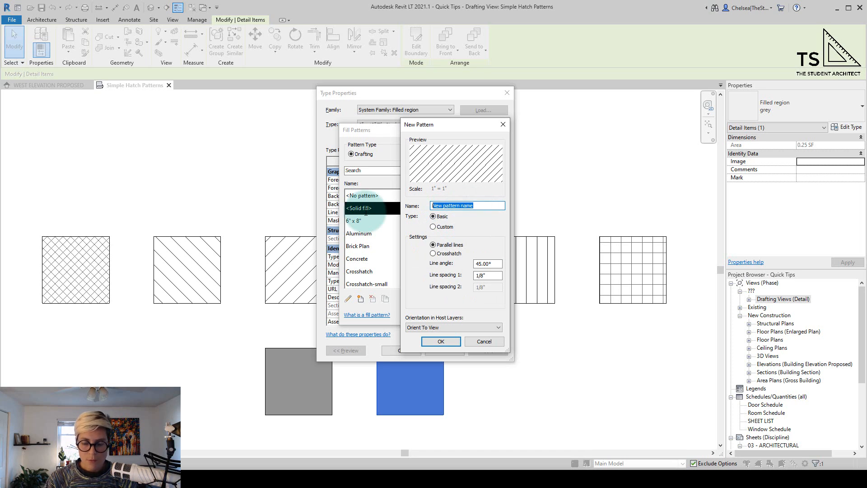
type("6\" x 12\" T")
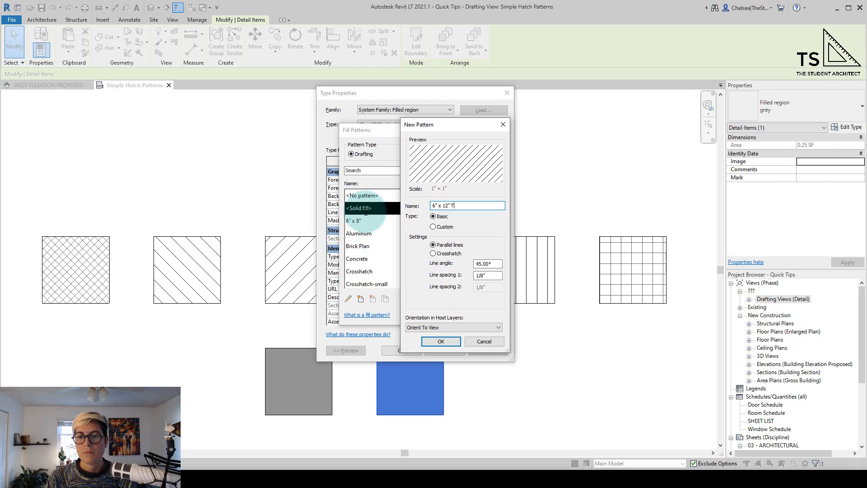
type("Stacked")
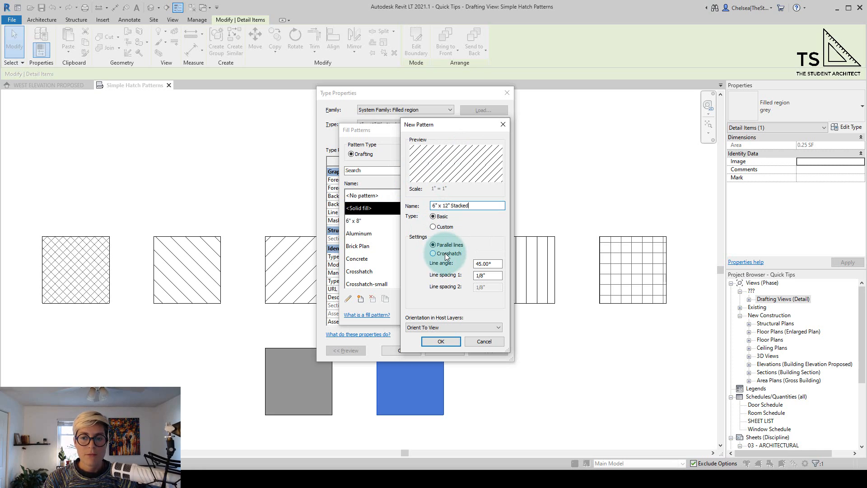
left_click(432, 253)
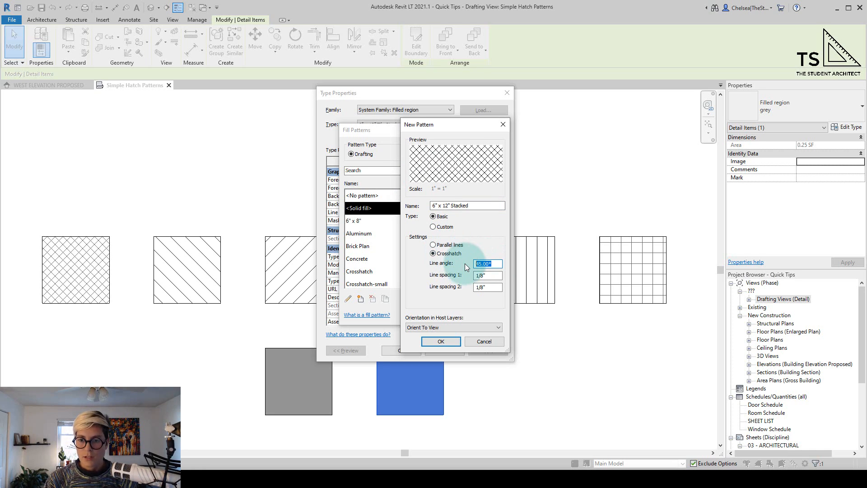
type("0")
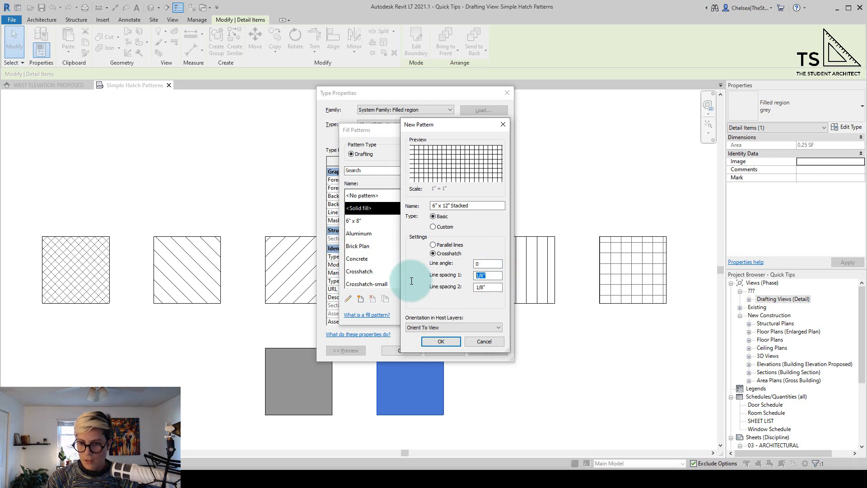
type("6\"")
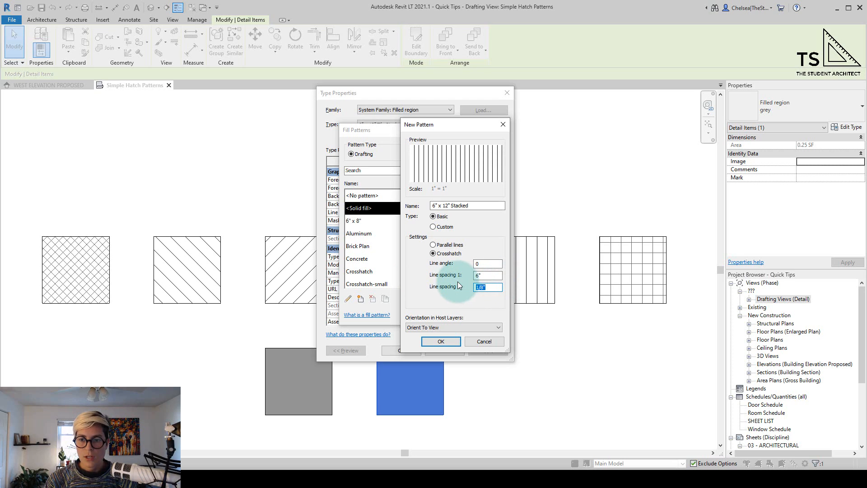
type("10")
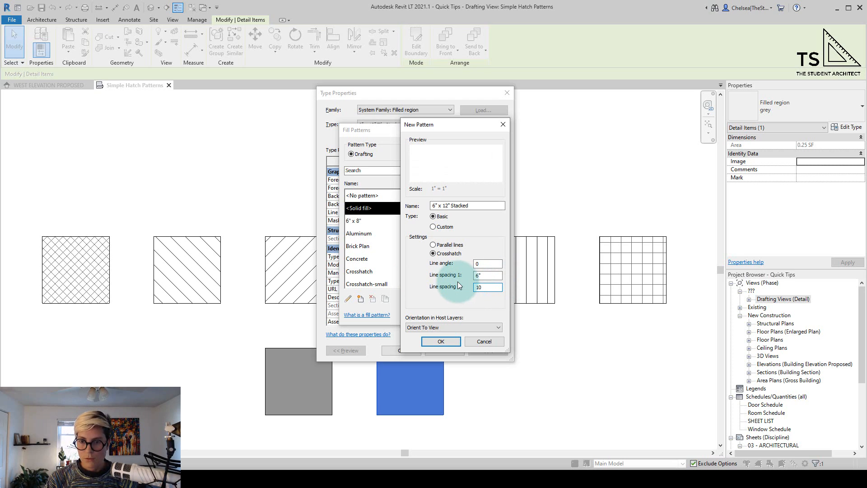
type("12")
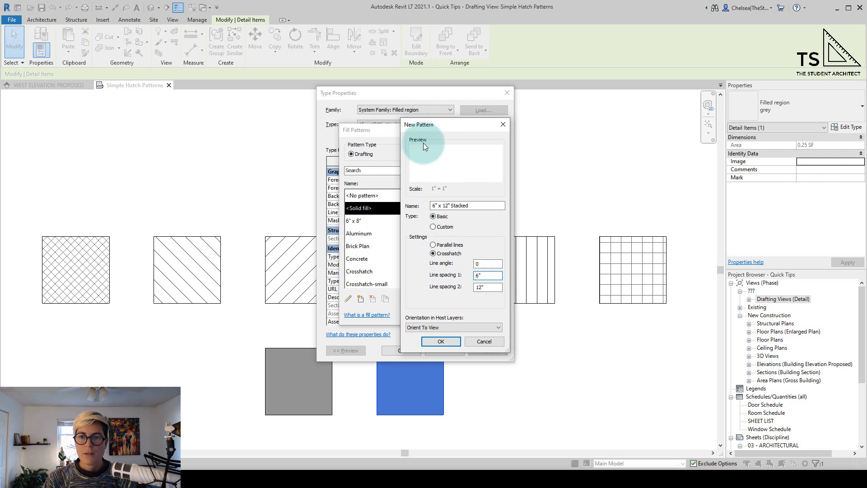
mouse_move(448, 163)
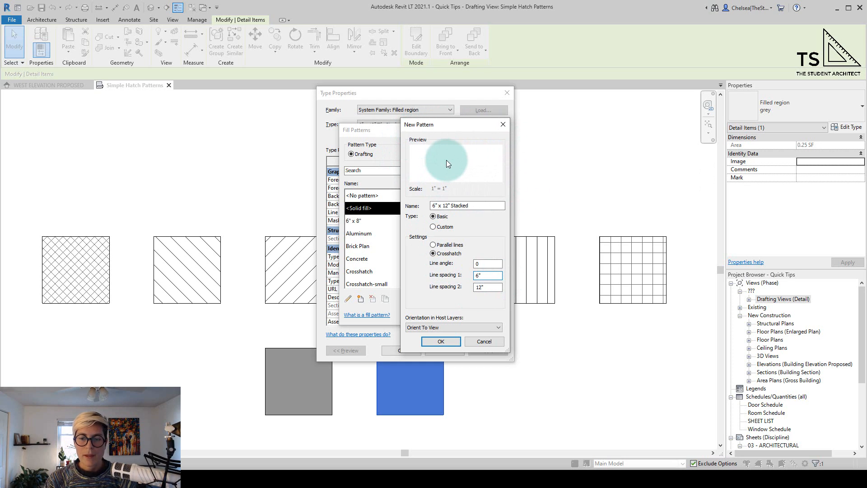
mouse_move(538, 338)
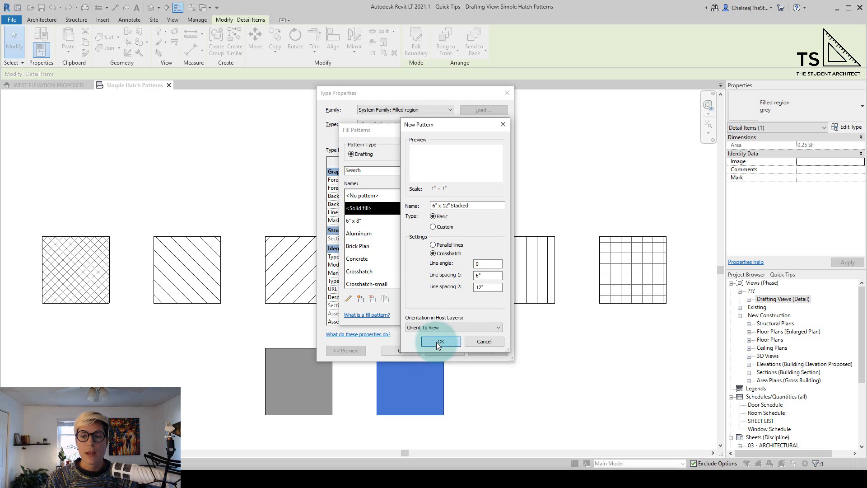
Step: Confirm the 6" x 12" Stacked pattern and close Type Properties to the drafting view
left_click(440, 340)
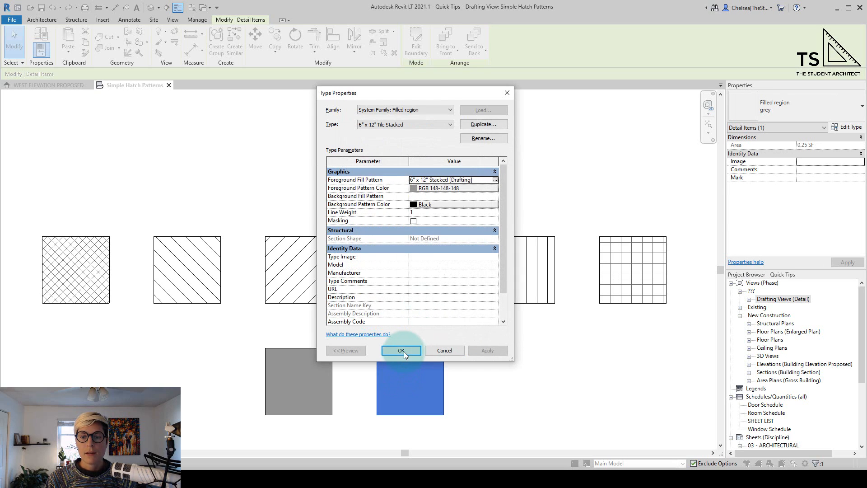
left_click(401, 350)
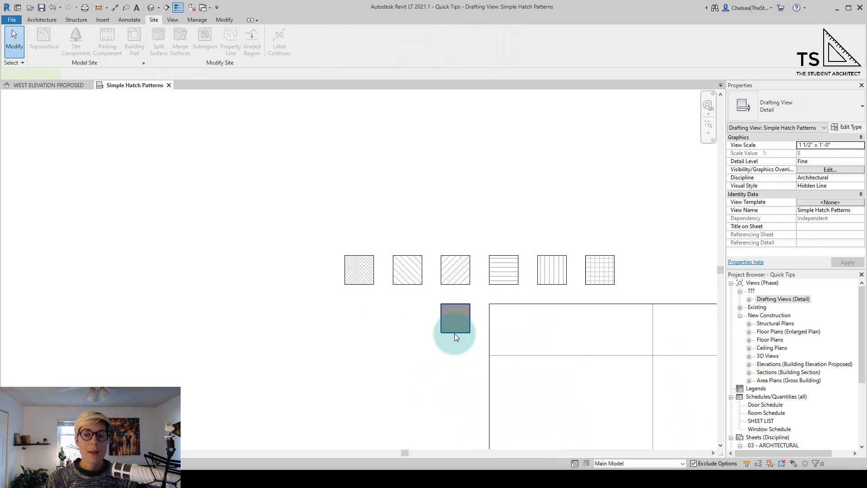
Step: Select the small filled region square and open its type properties
left_click(456, 319)
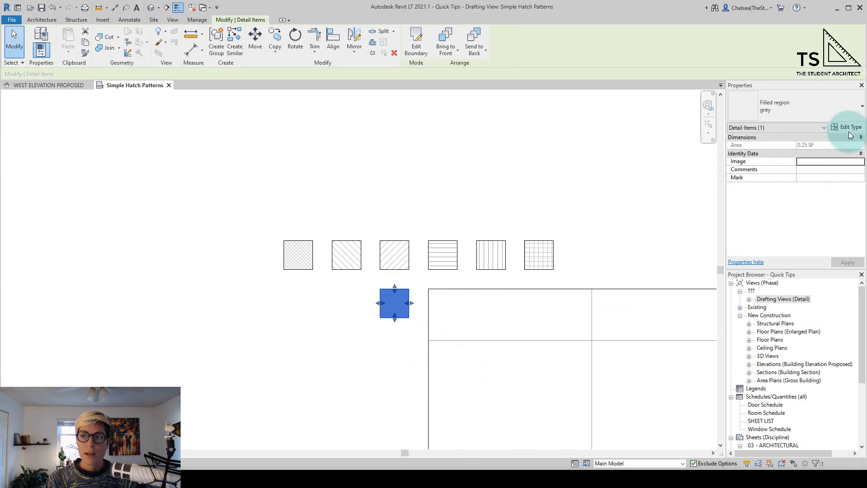
left_click(849, 127)
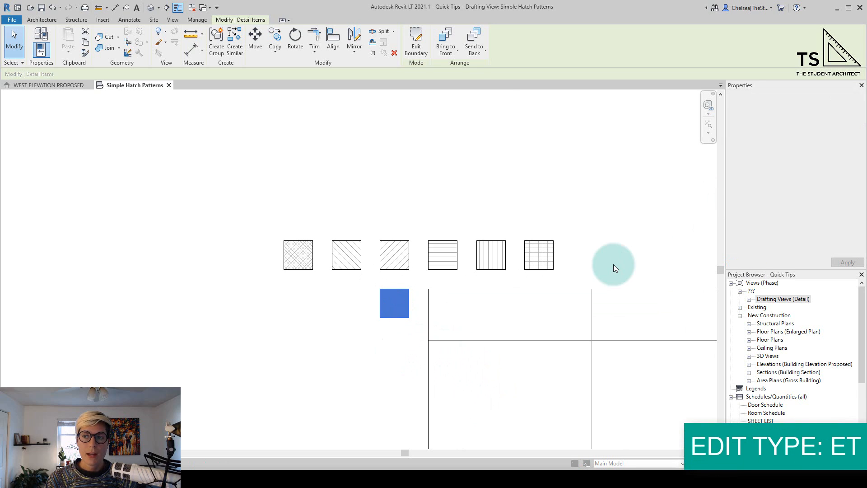
left_click(850, 127)
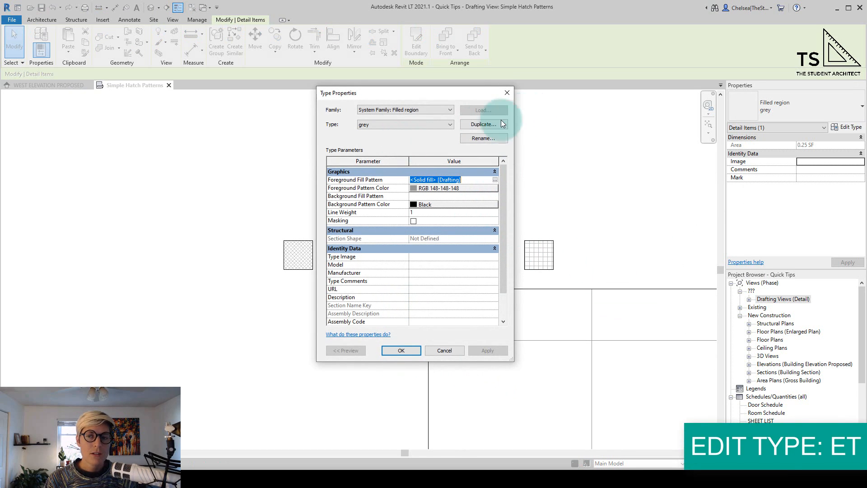
Step: Duplicate the type, naming it '6" x 12" Tile Stacked - Model'
left_click(482, 124)
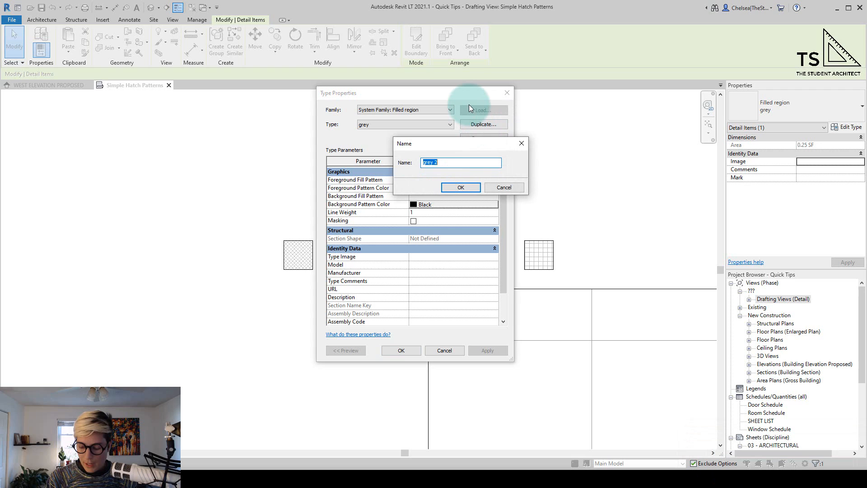
type("6\" x 12\"")
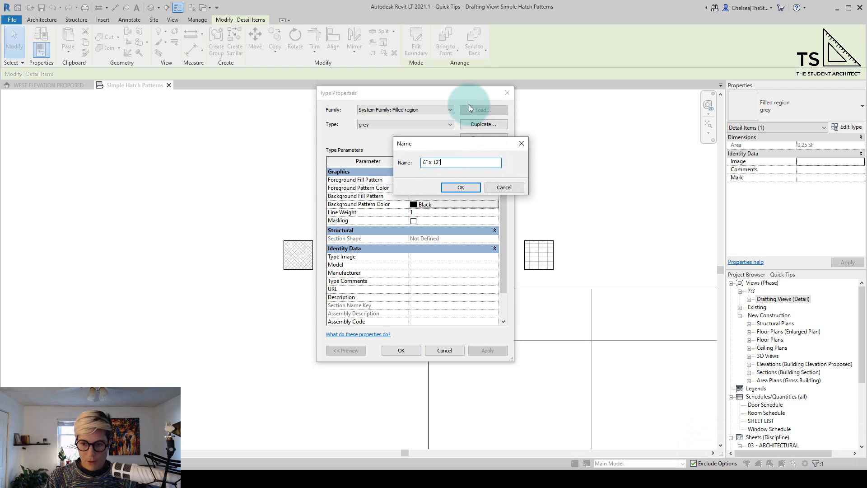
type("Sta")
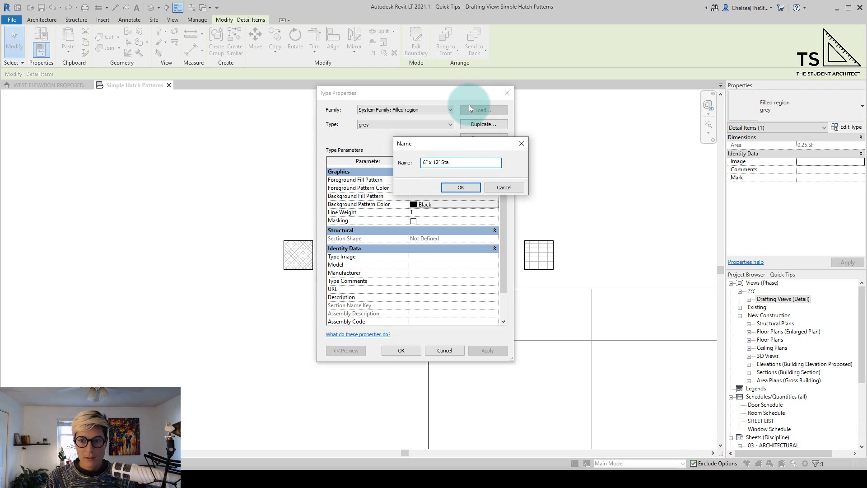
type("Tile S")
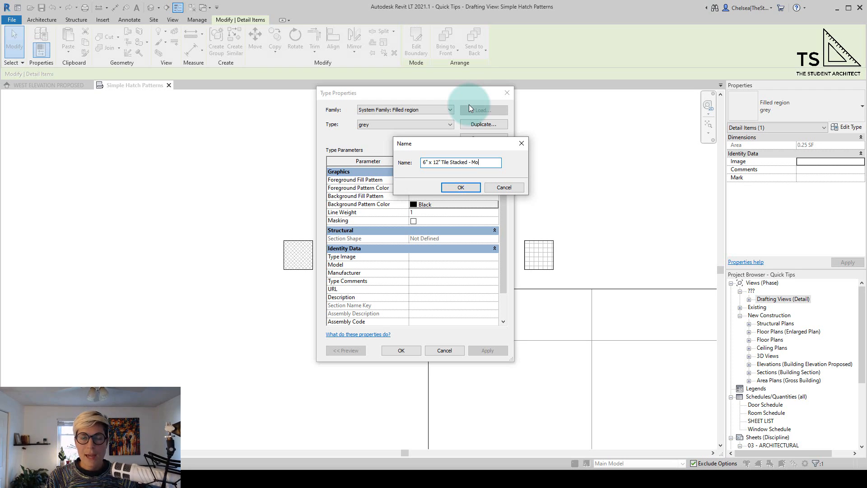
key("Backspace")
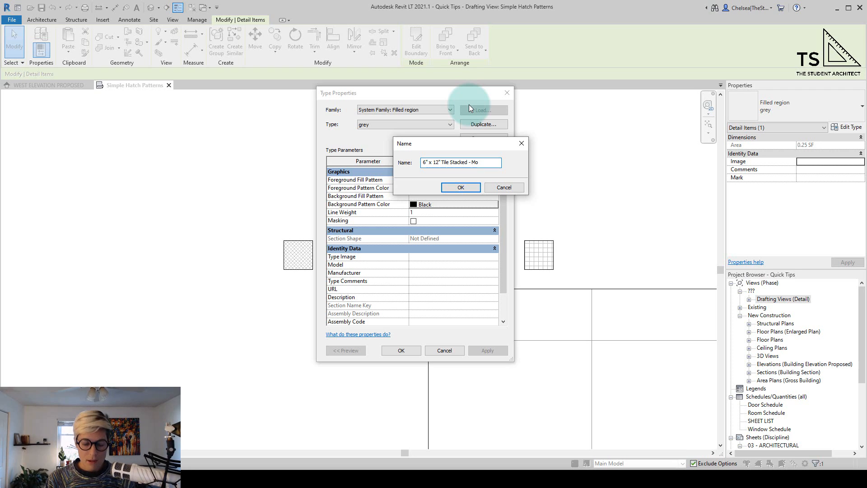
left_click(460, 187)
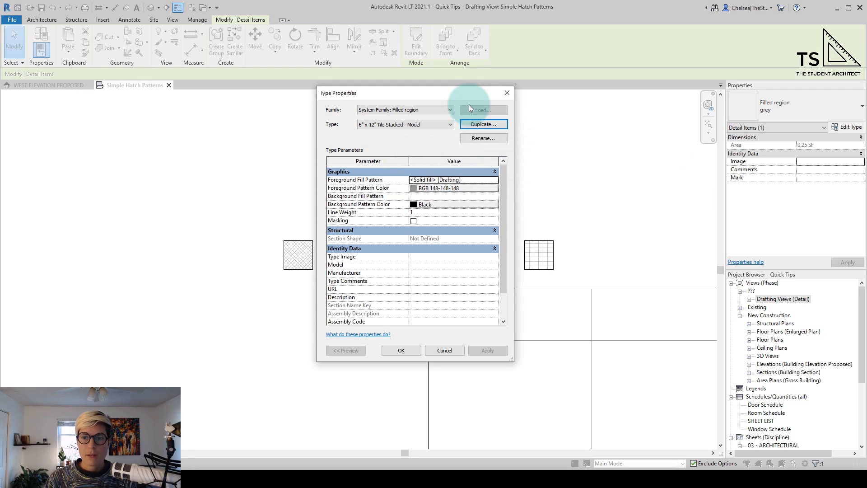
mouse_move(362, 180)
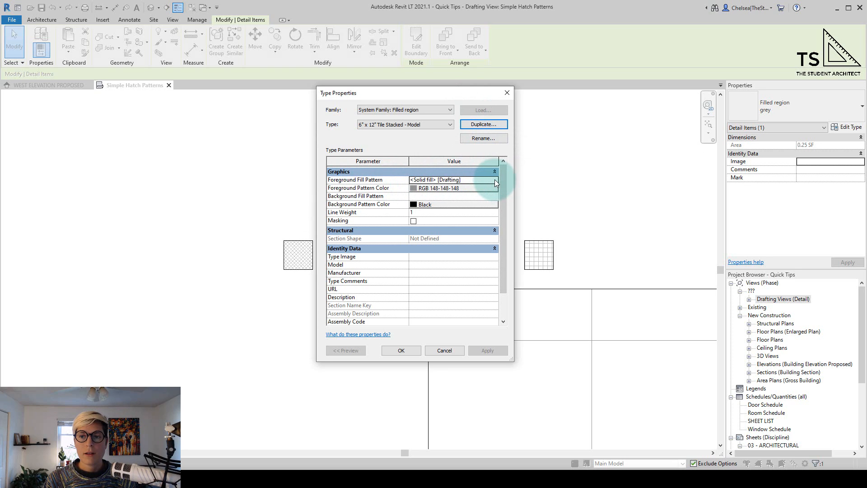
Step: Start a new model fill pattern named '6" x 12" Stacked'
left_click(496, 182)
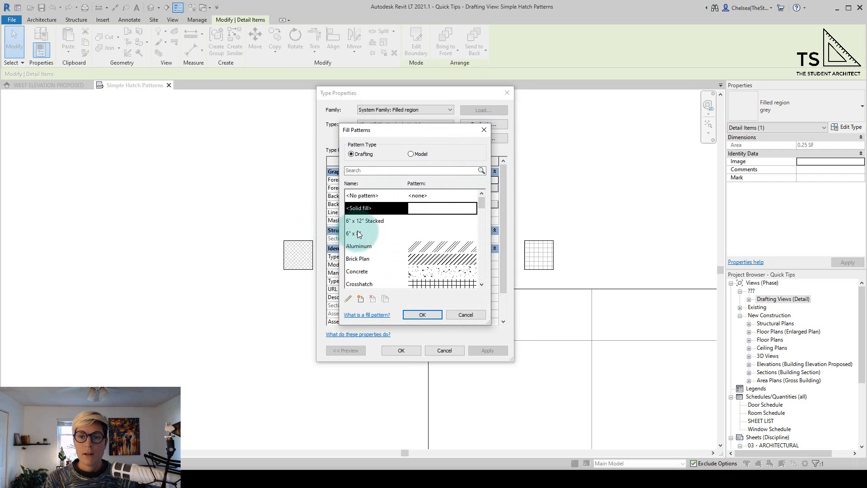
left_click(411, 154)
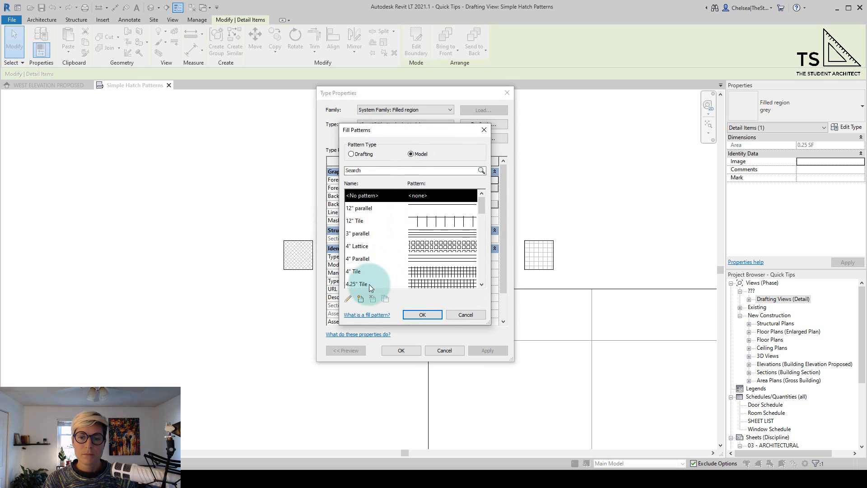
left_click(348, 298)
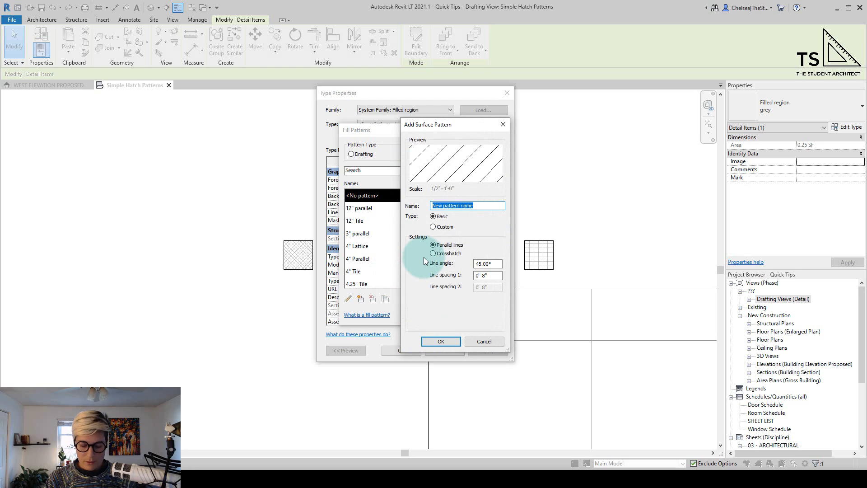
type("6\" x")
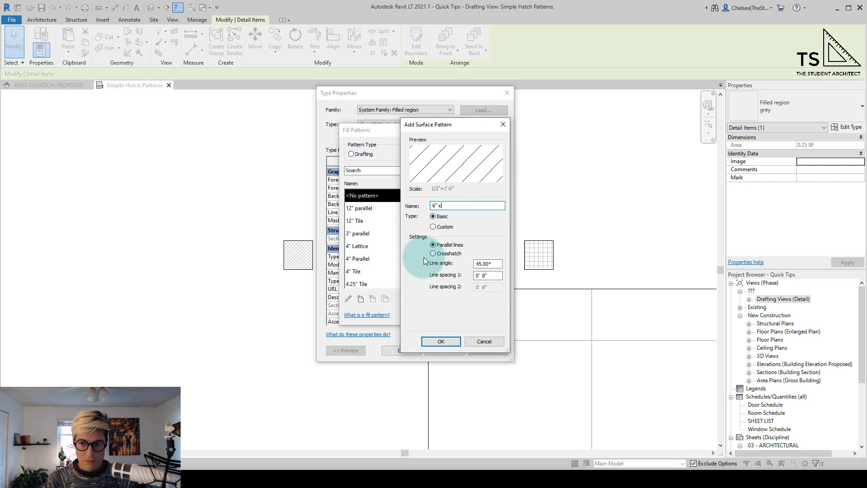
type("12\" S")
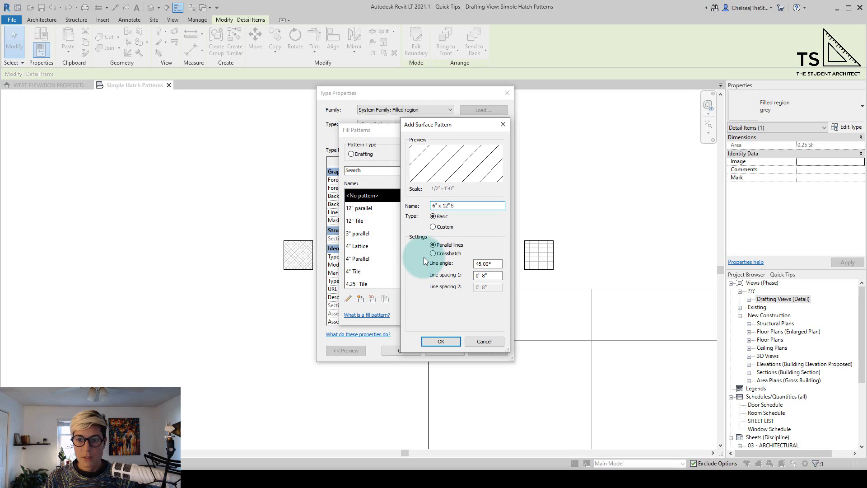
type("tacked")
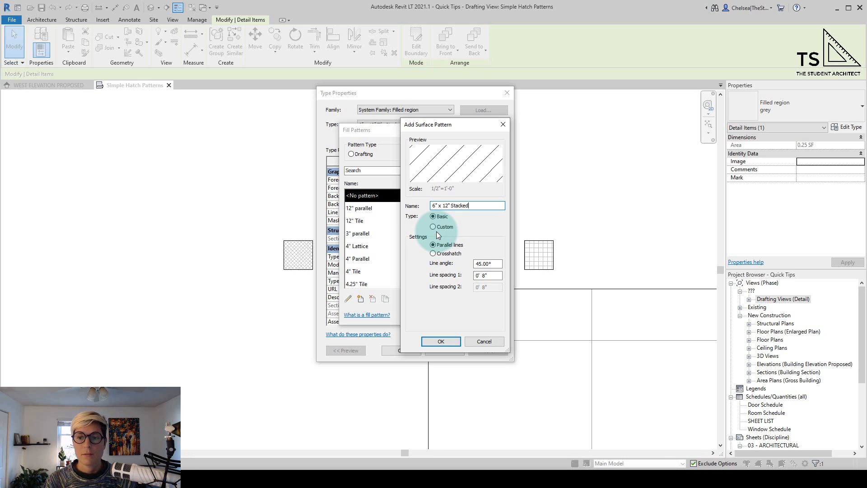
Step: Make it a crosshatch with 6" and 12" spacings and assign it as foreground fill
left_click(433, 254)
type("0")
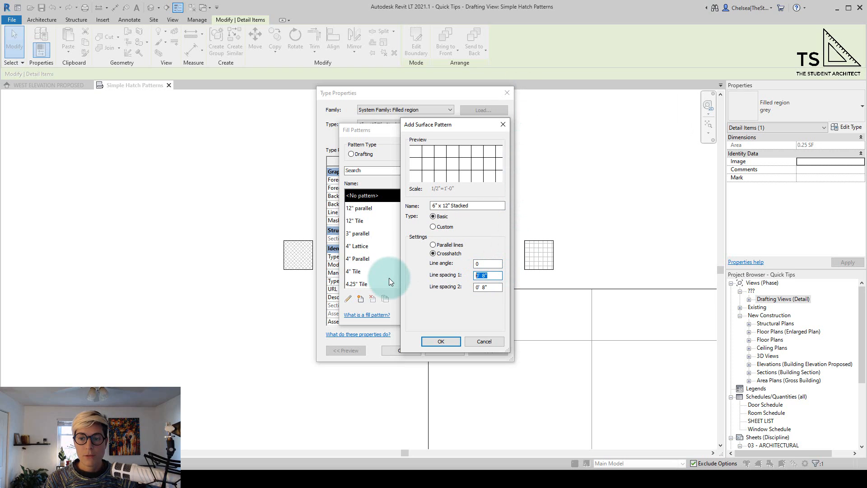
type("6\"")
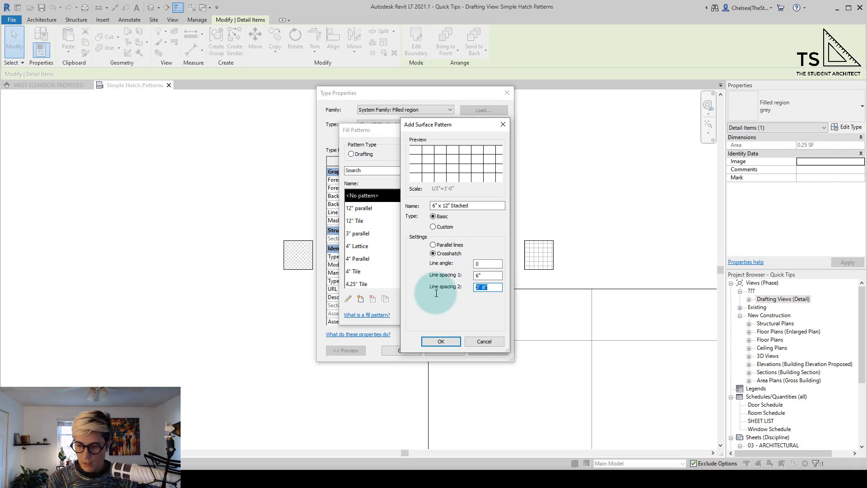
type("12\"")
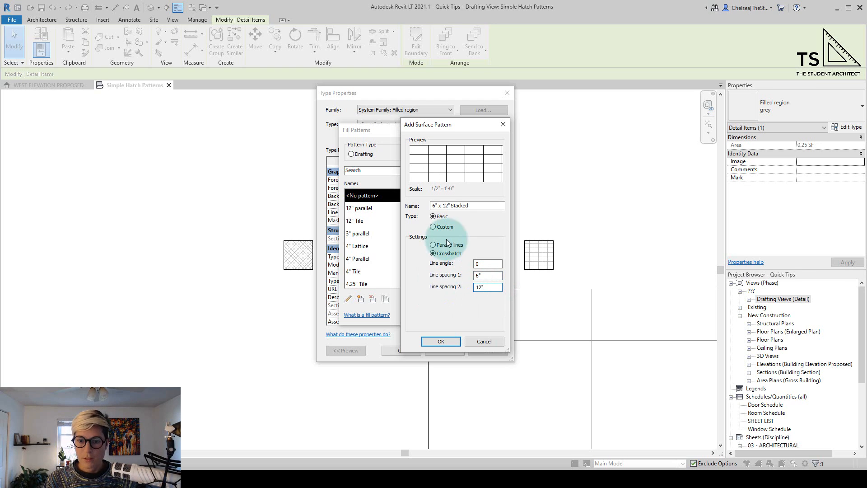
left_click(433, 216)
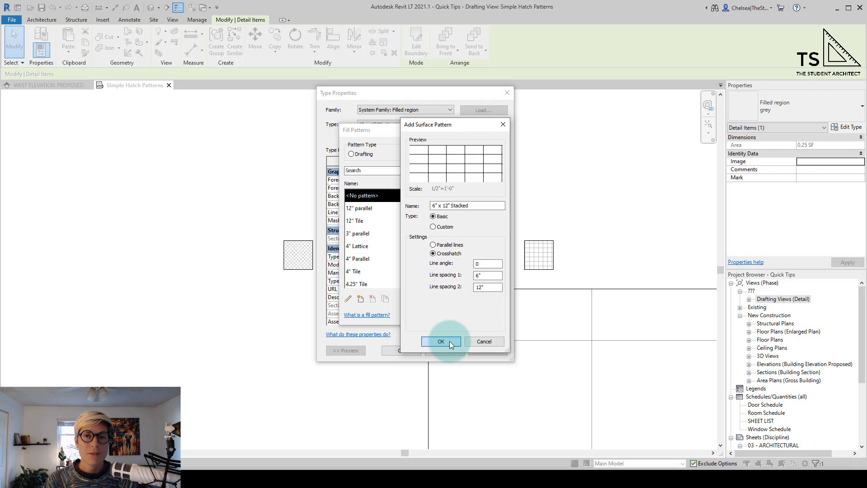
left_click(441, 342)
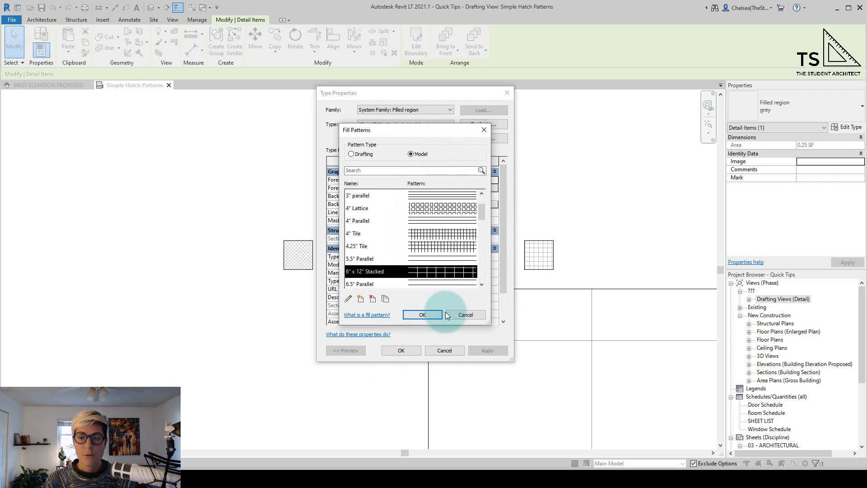
left_click(422, 314)
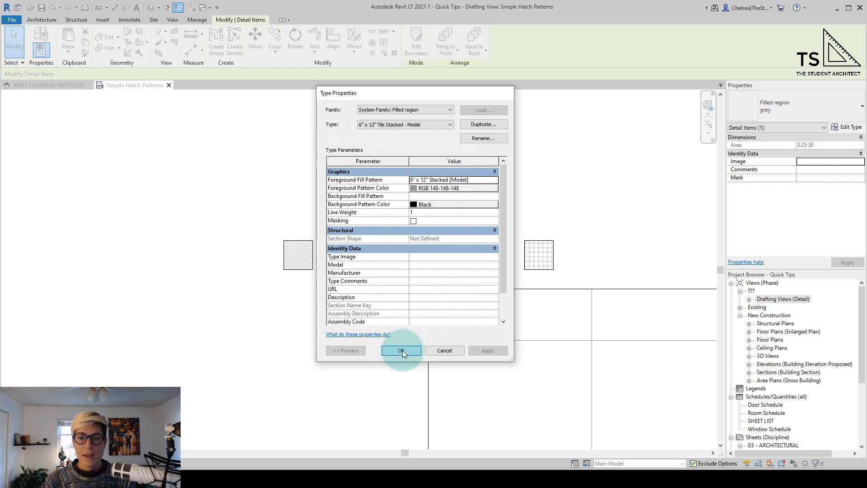
Step: Apply the Model type and stretch the region's bottom edge downward to reveal the grid
left_click(401, 350)
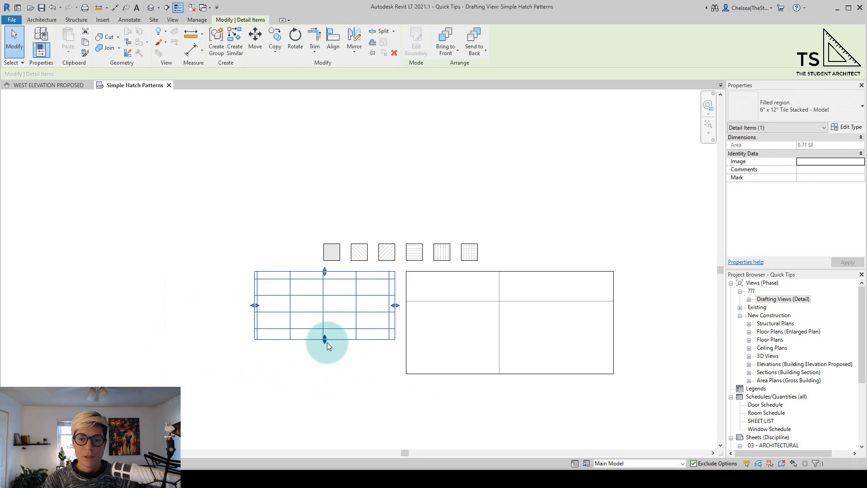
left_click_drag(325, 339, 325, 369)
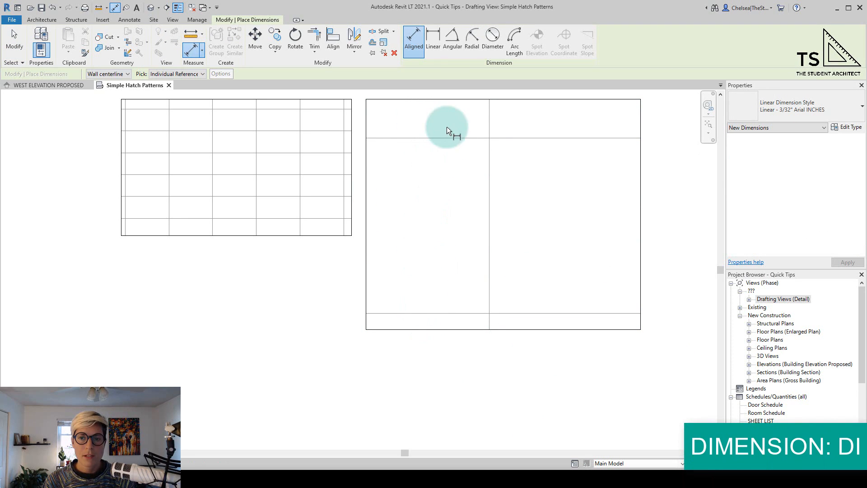
mouse_move(524, 317)
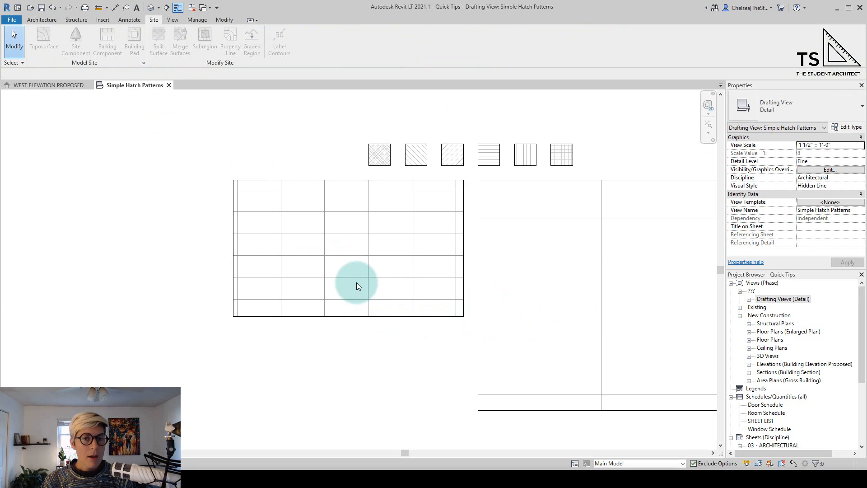
mouse_move(348, 243)
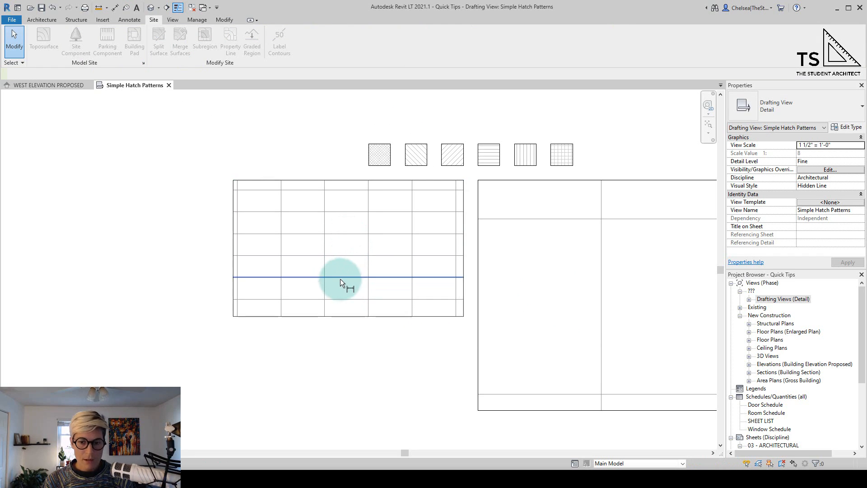
Step: Place aligned dimensions between the tile pattern lines in the left region
left_click(413, 35)
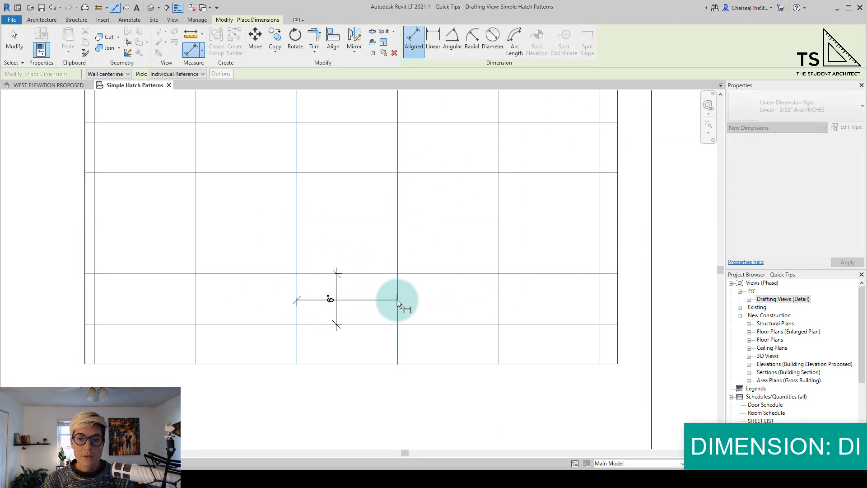
left_click(397, 299)
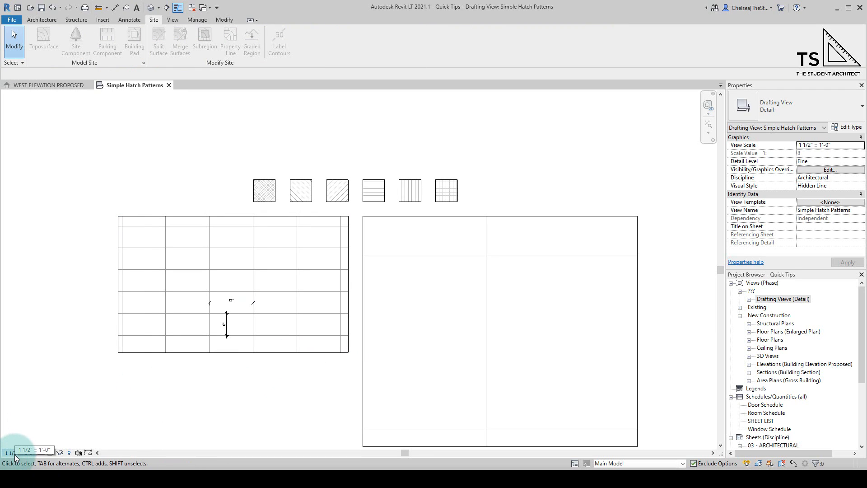
left_click(35, 449)
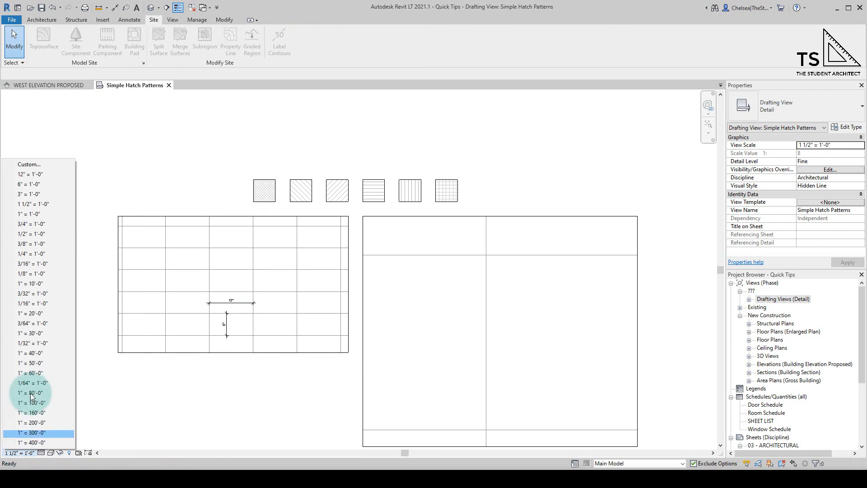
mouse_move(33, 254)
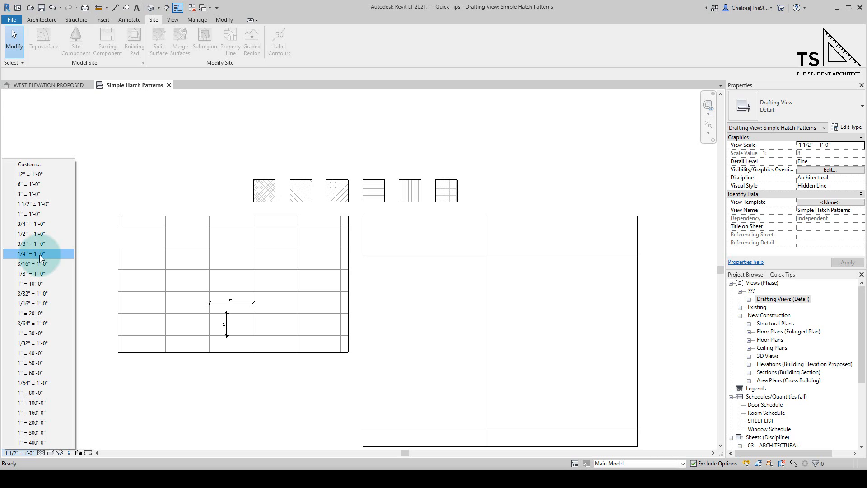
left_click(30, 253)
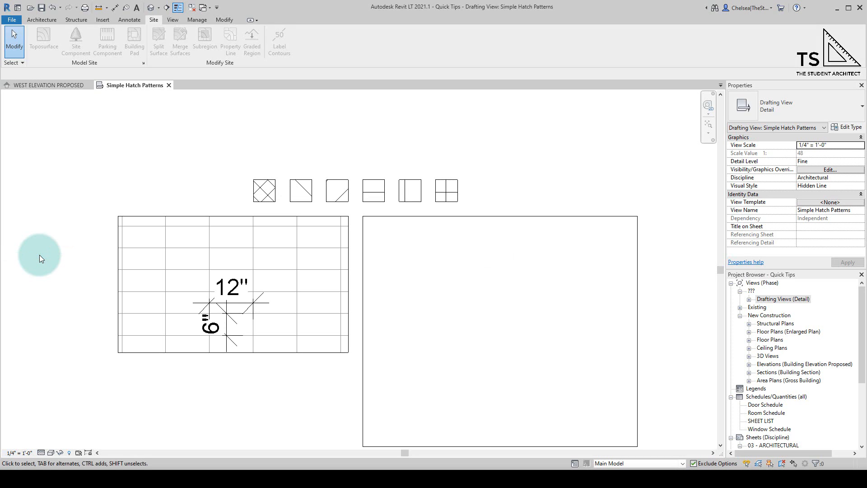
mouse_move(662, 315)
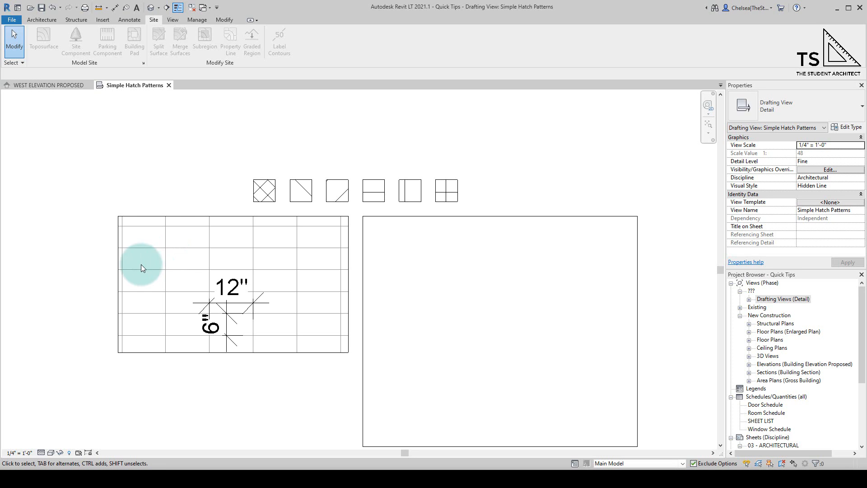
mouse_move(248, 366)
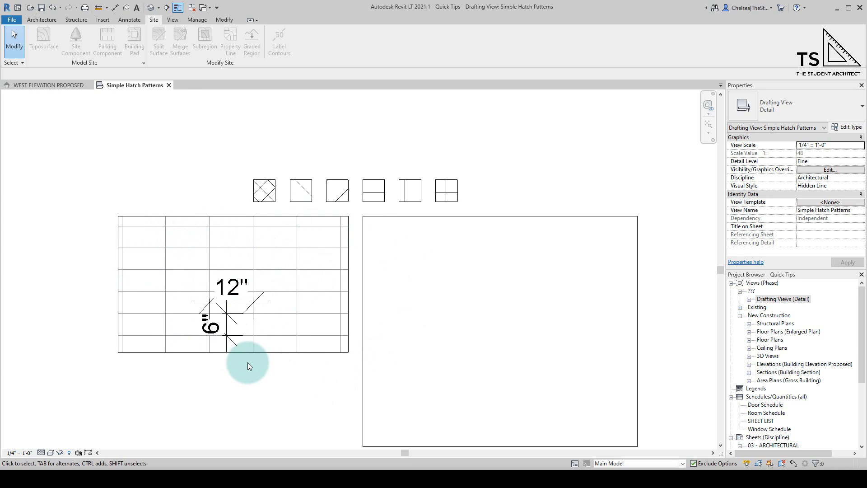
mouse_move(257, 364)
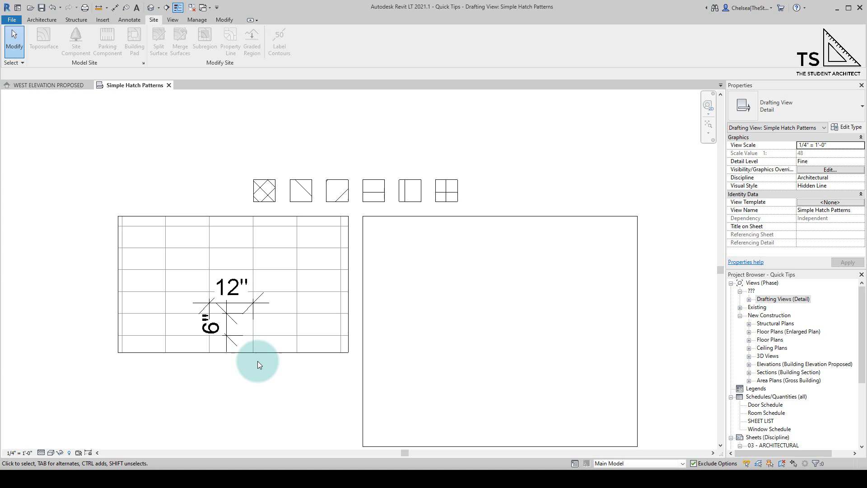
mouse_move(251, 380)
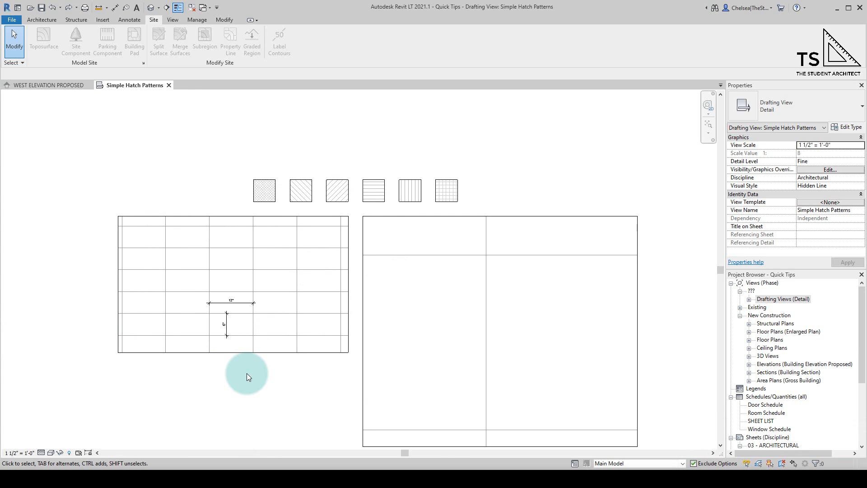
scroll("down", 3)
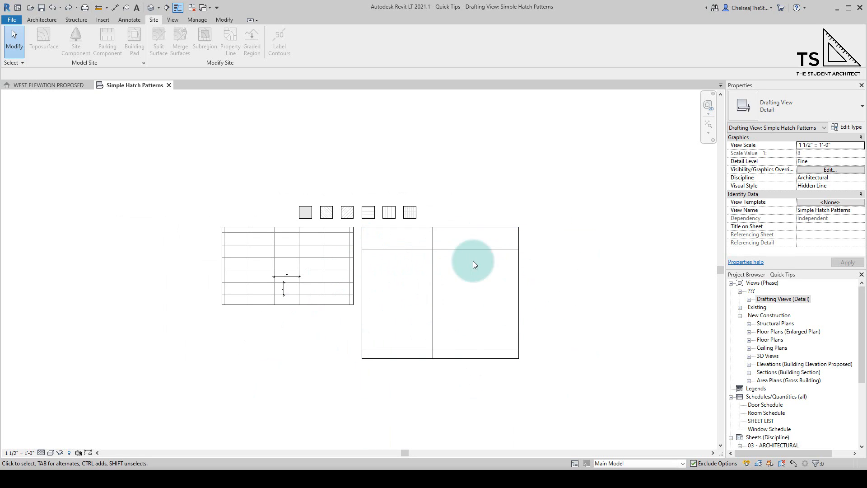
left_click(473, 263)
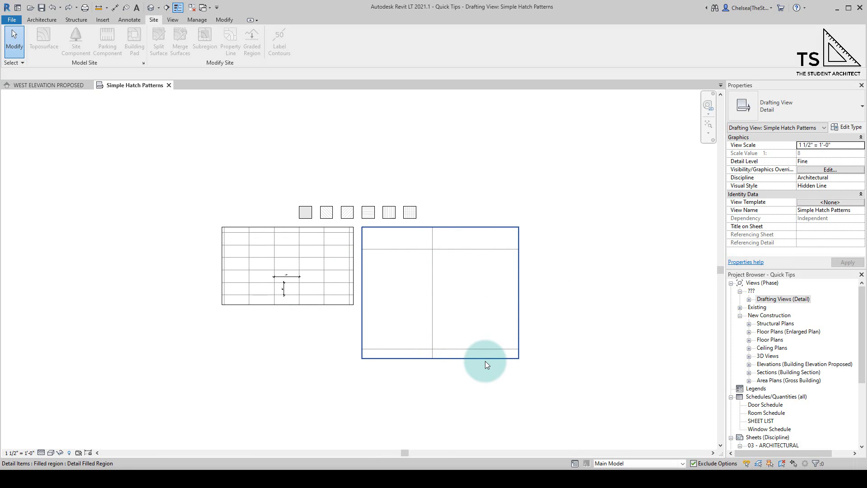
key("ctrl+y")
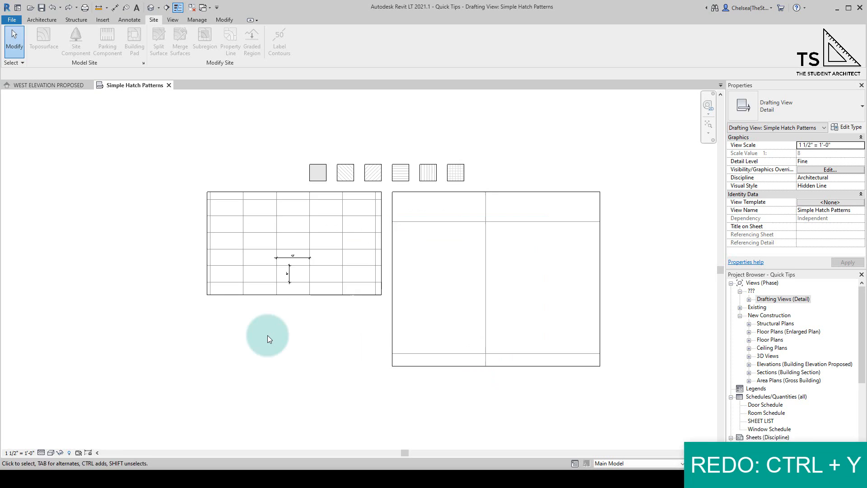